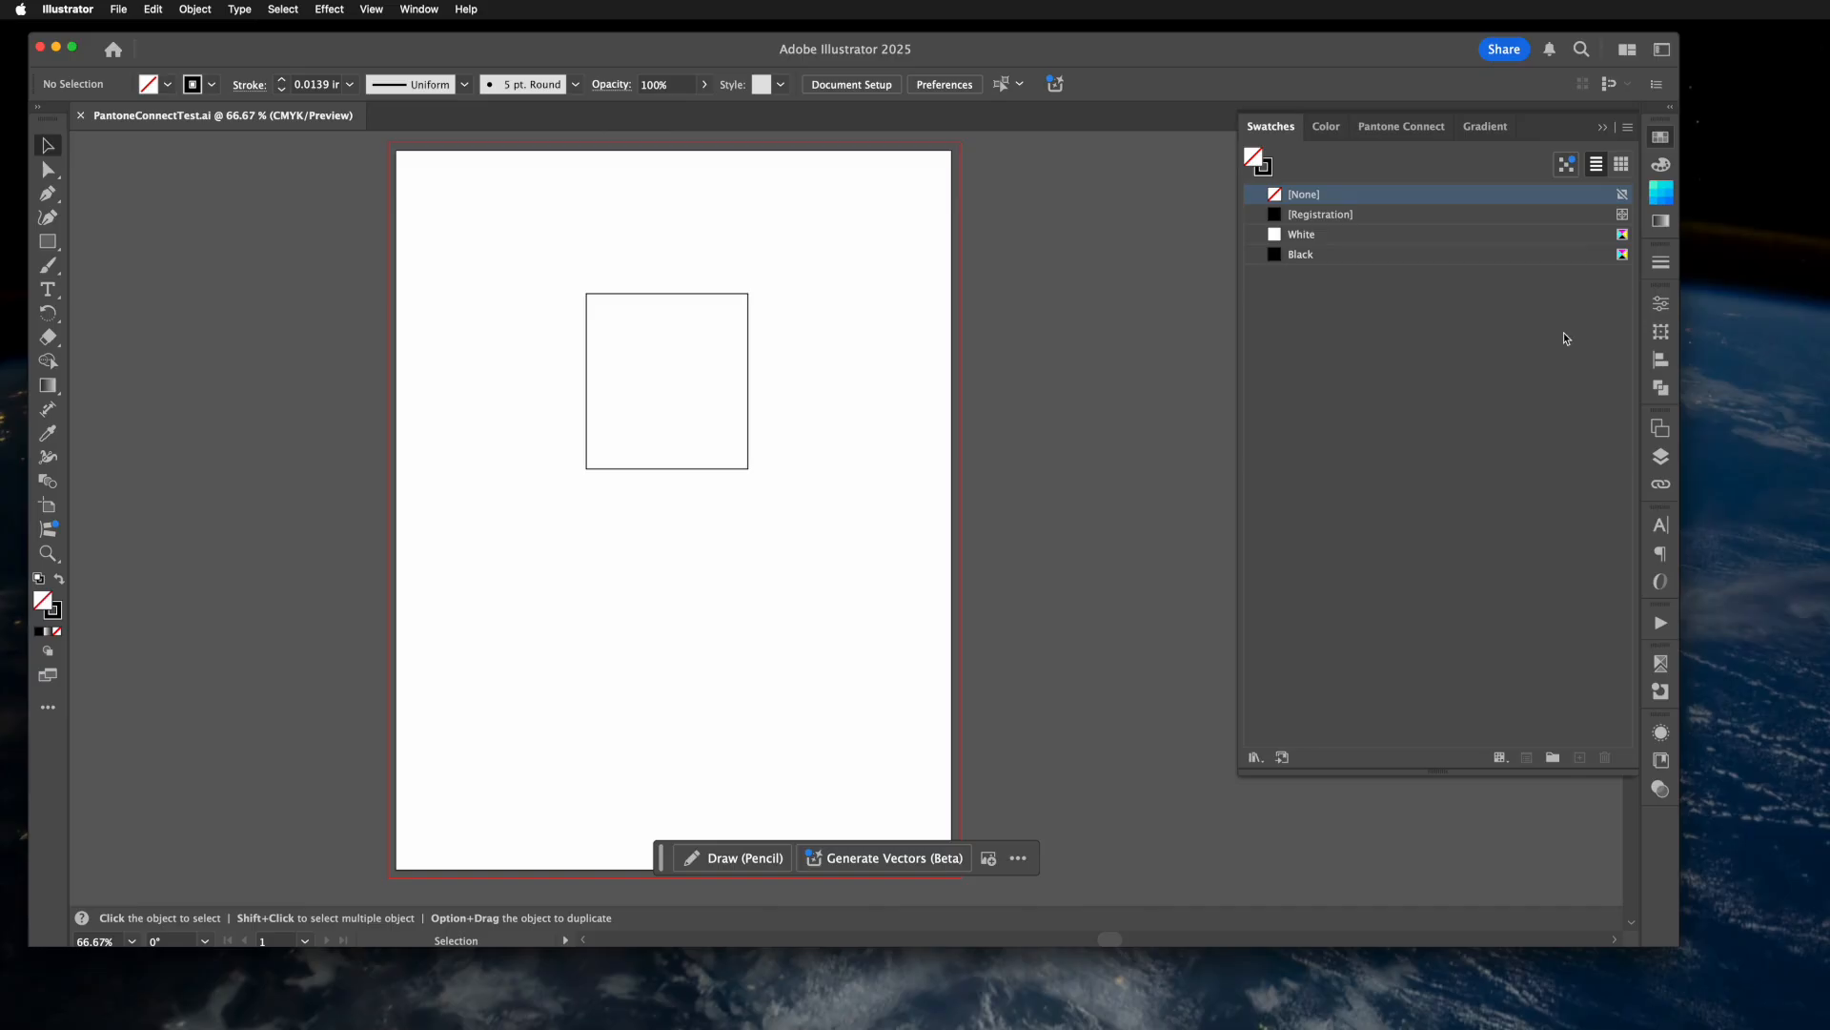
Switch to the Pantone Connect panel to search for Reflex Blue C.
click(1402, 126)
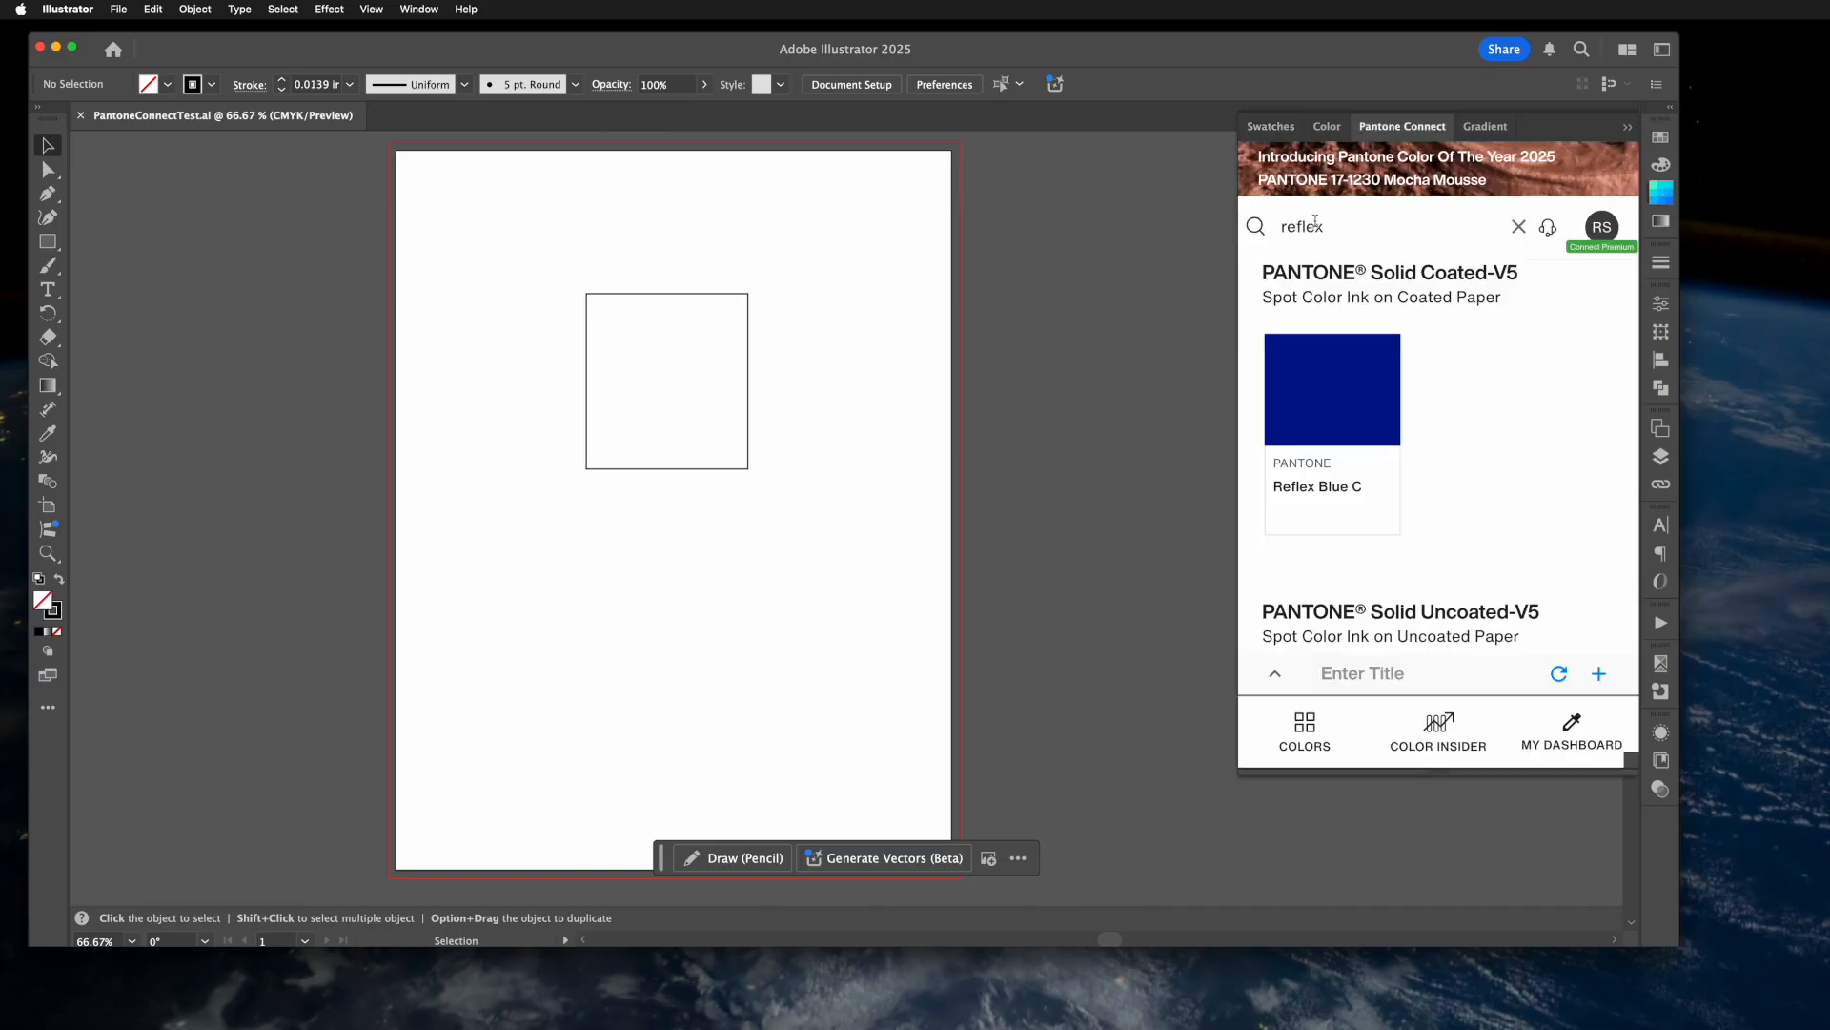
mouse_move(1519, 227)
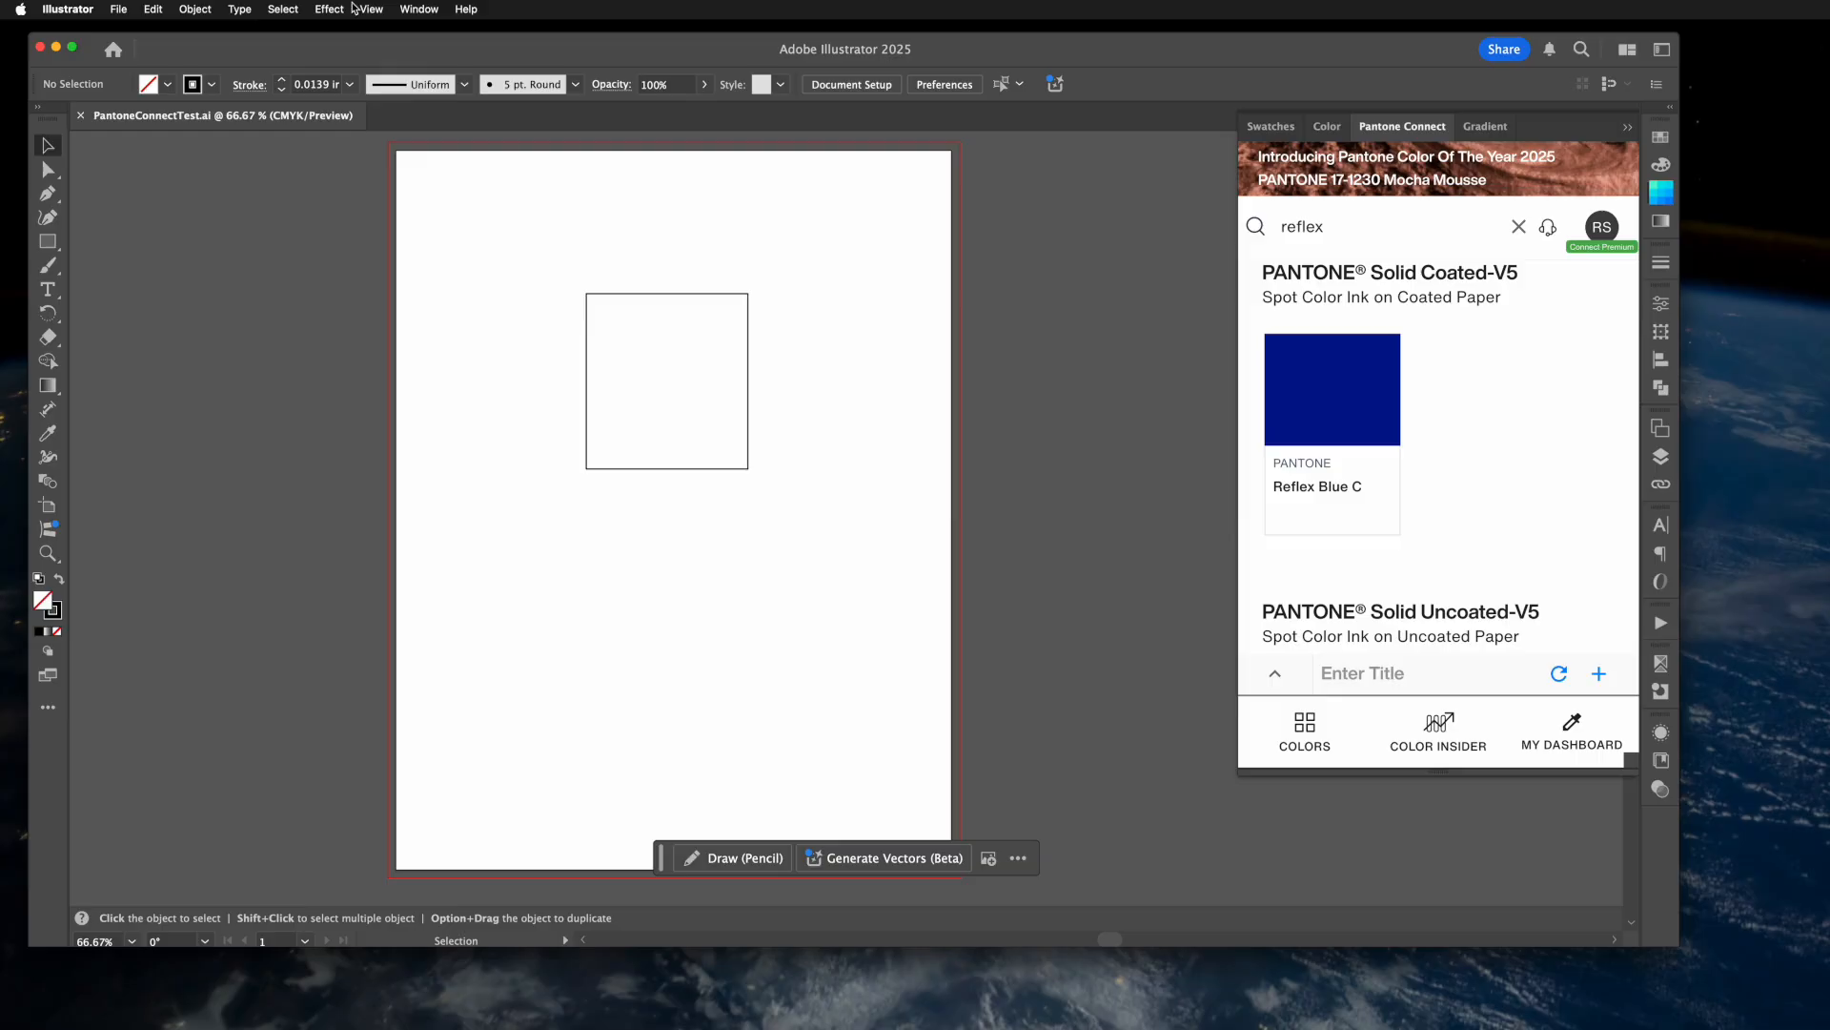
click(418, 9)
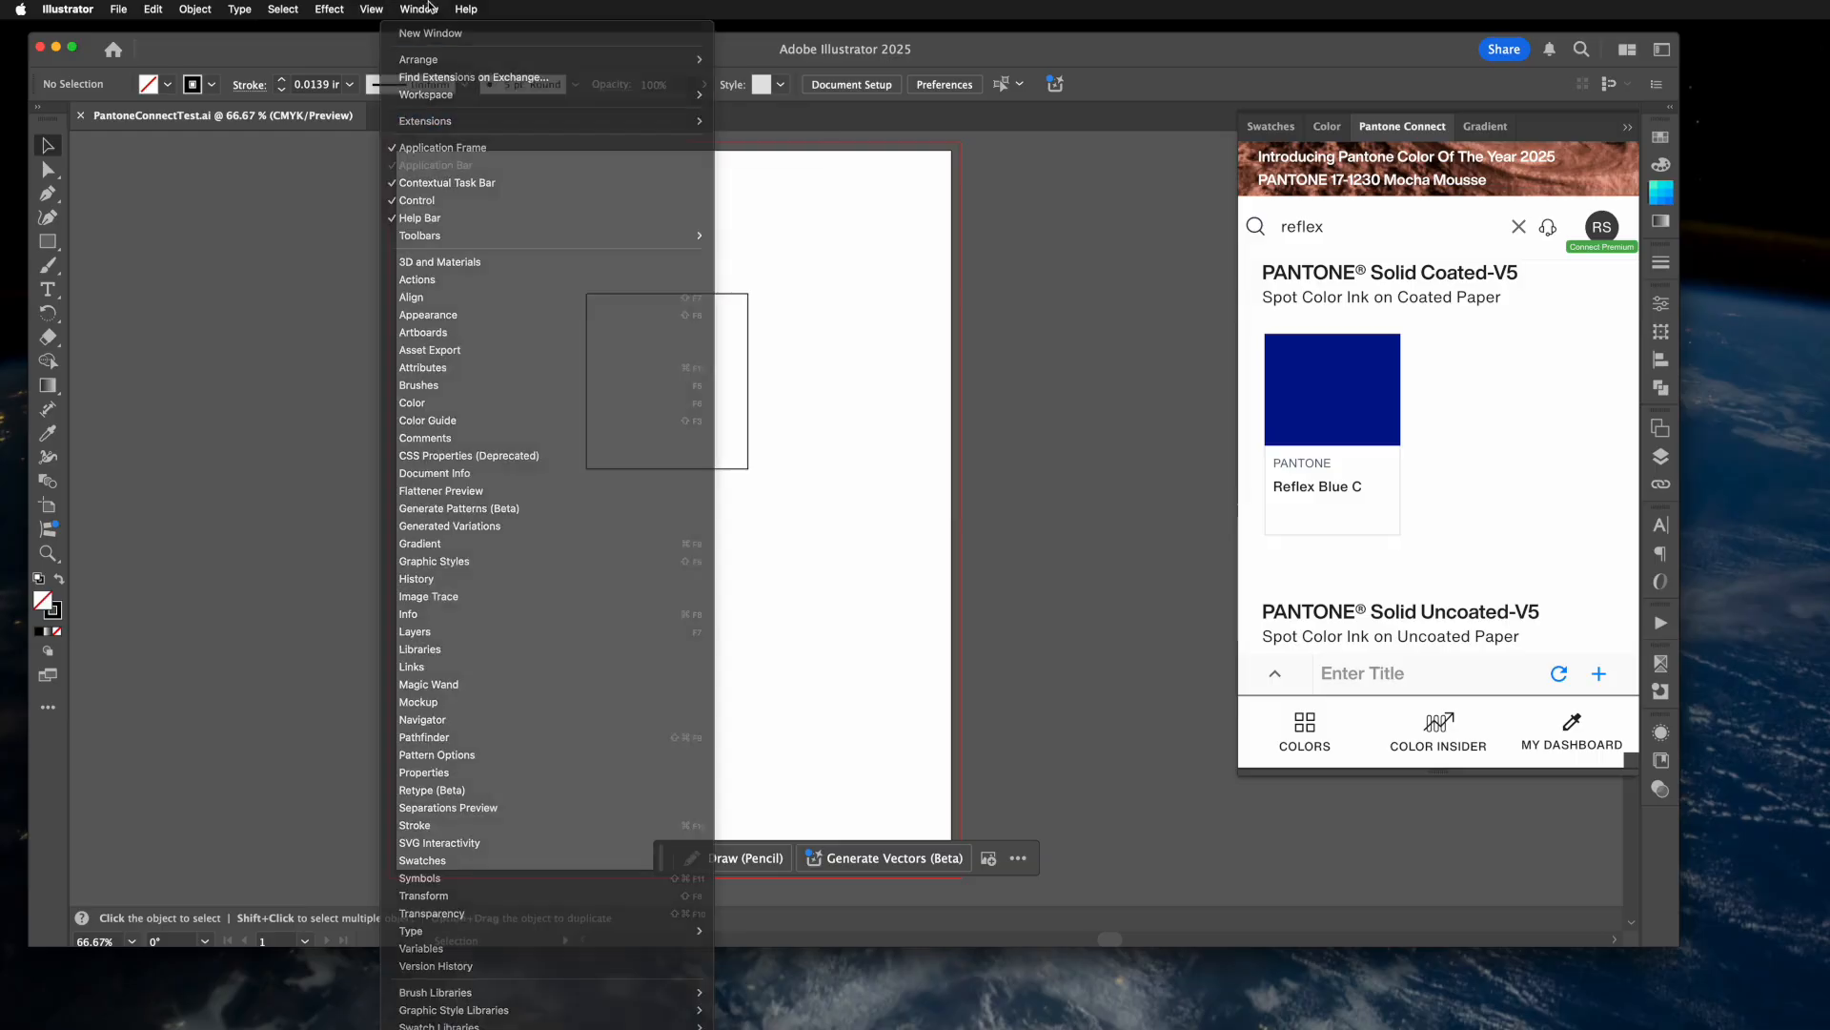
click(418, 8)
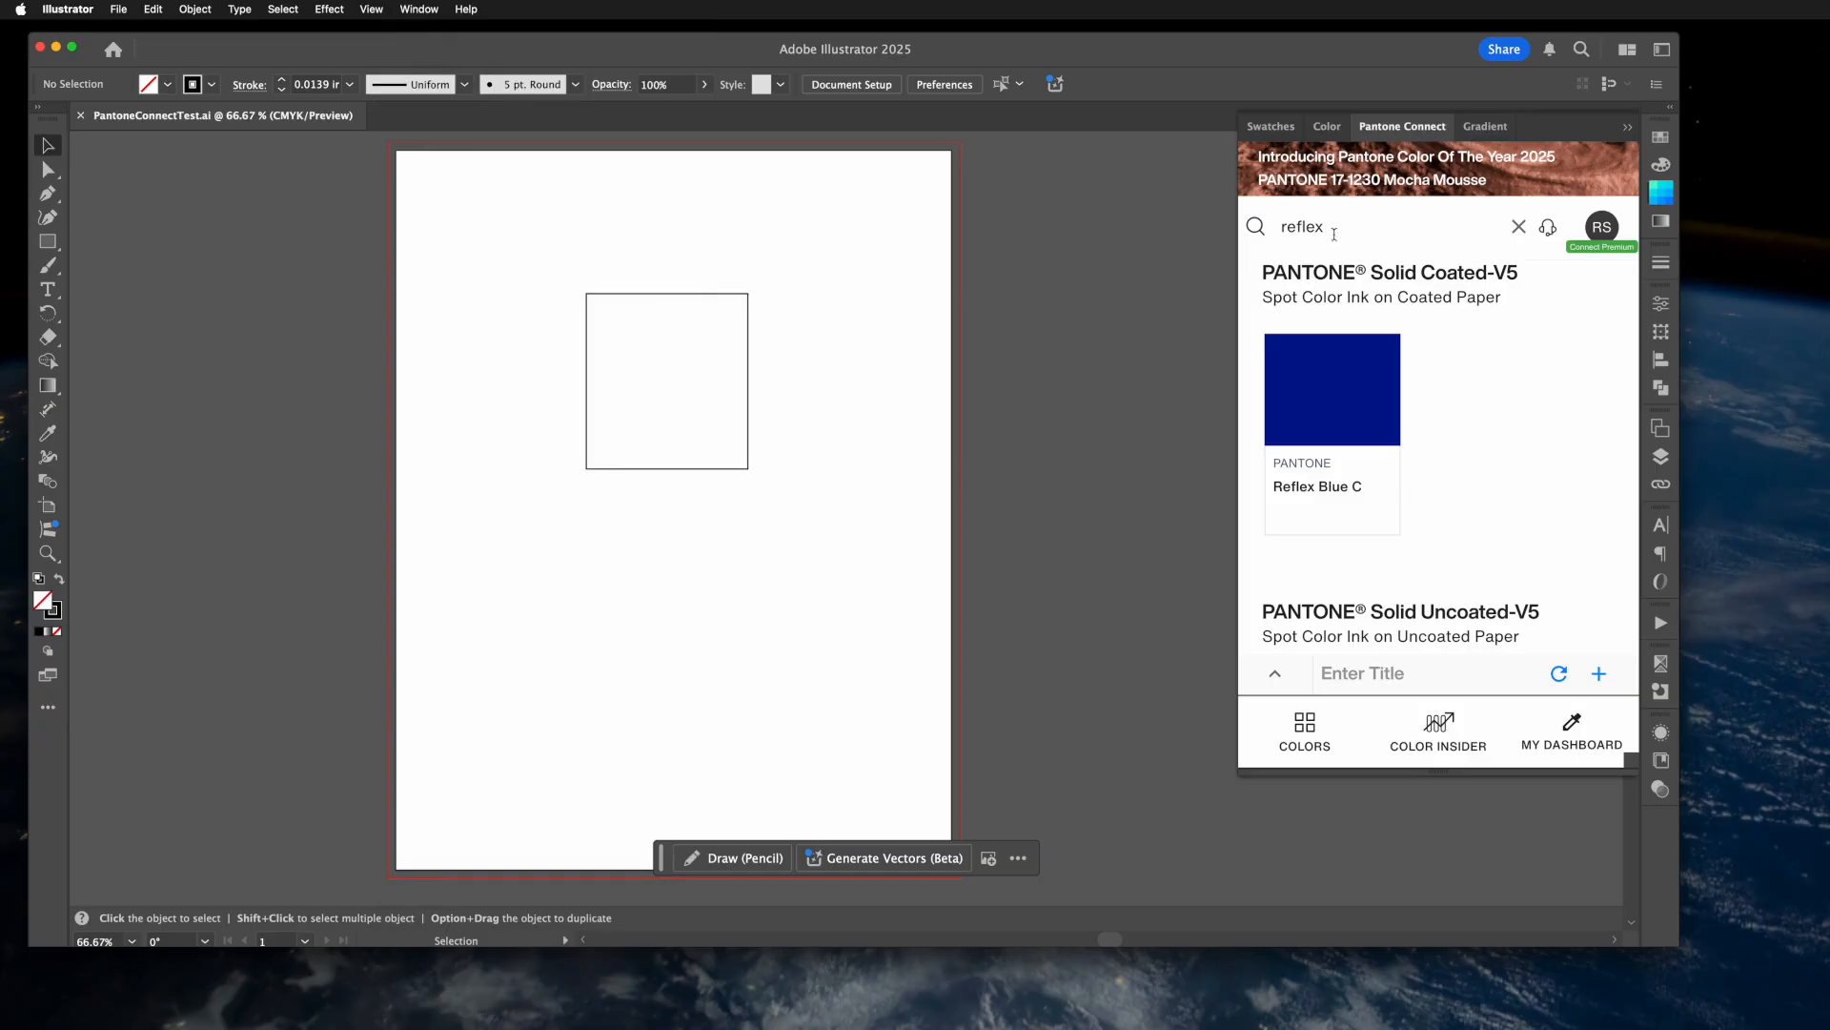
mouse_move(1368, 238)
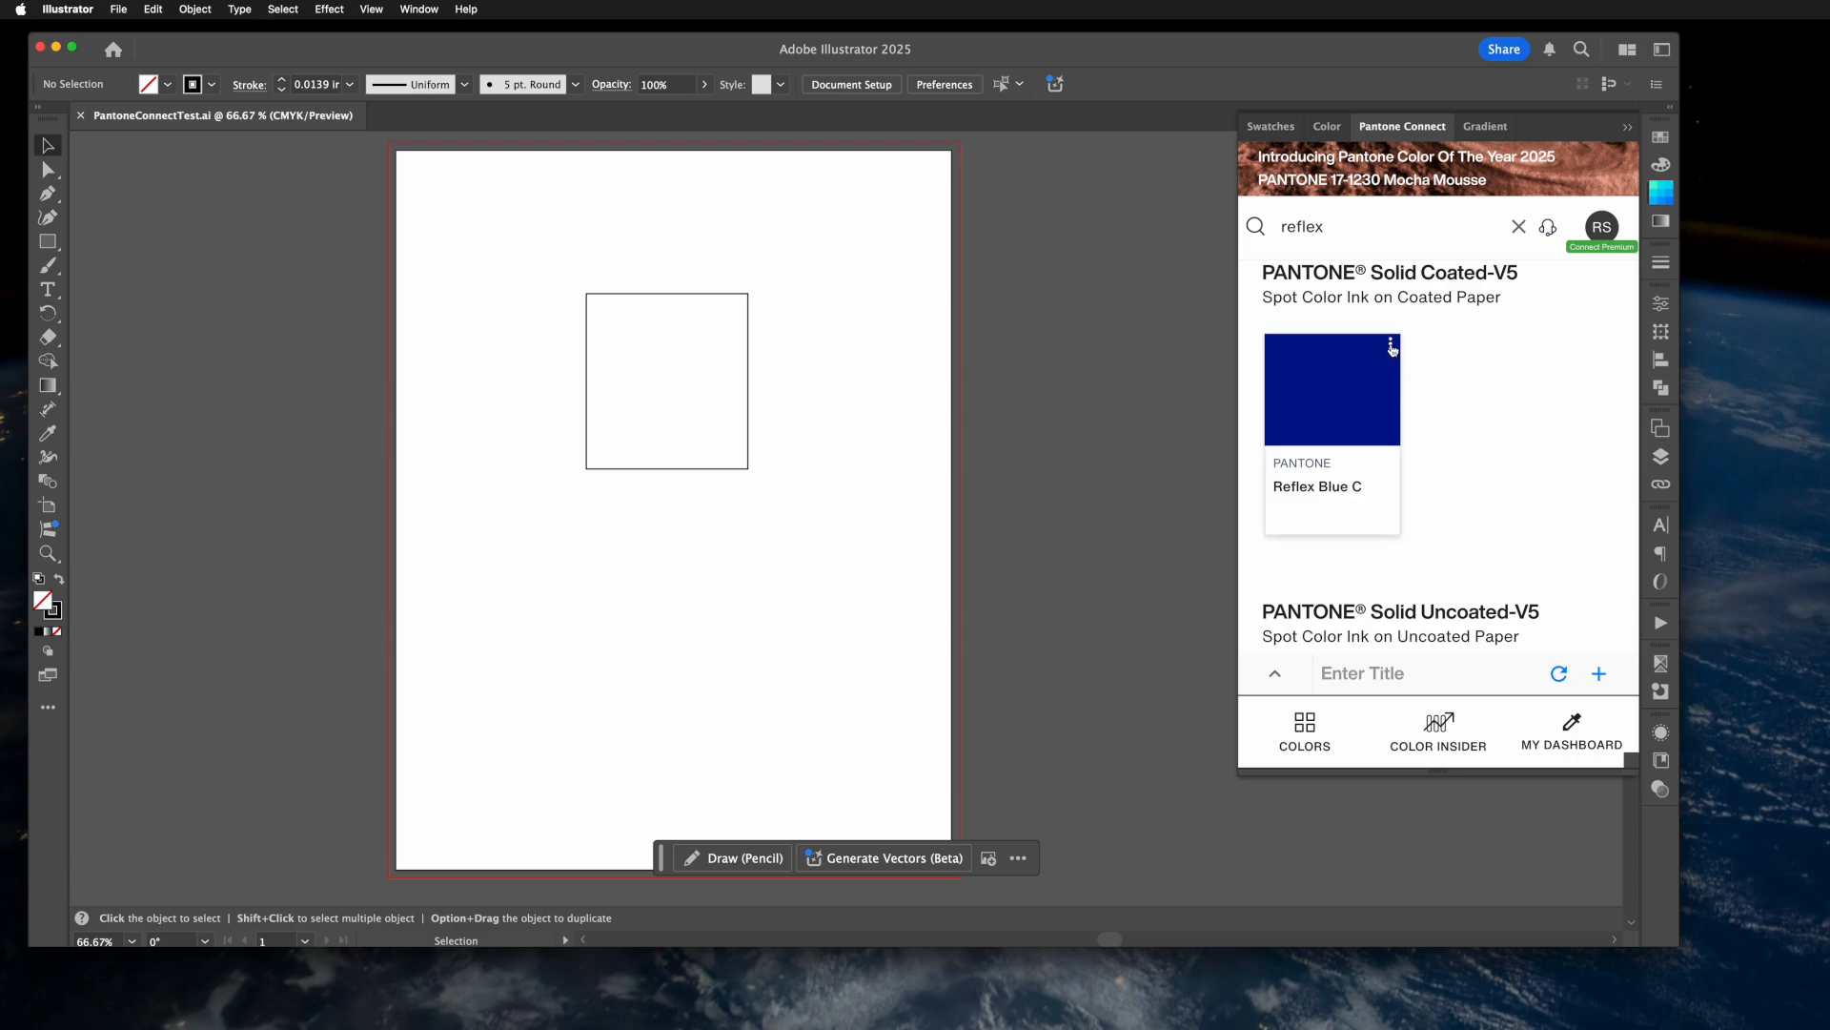
click(1390, 347)
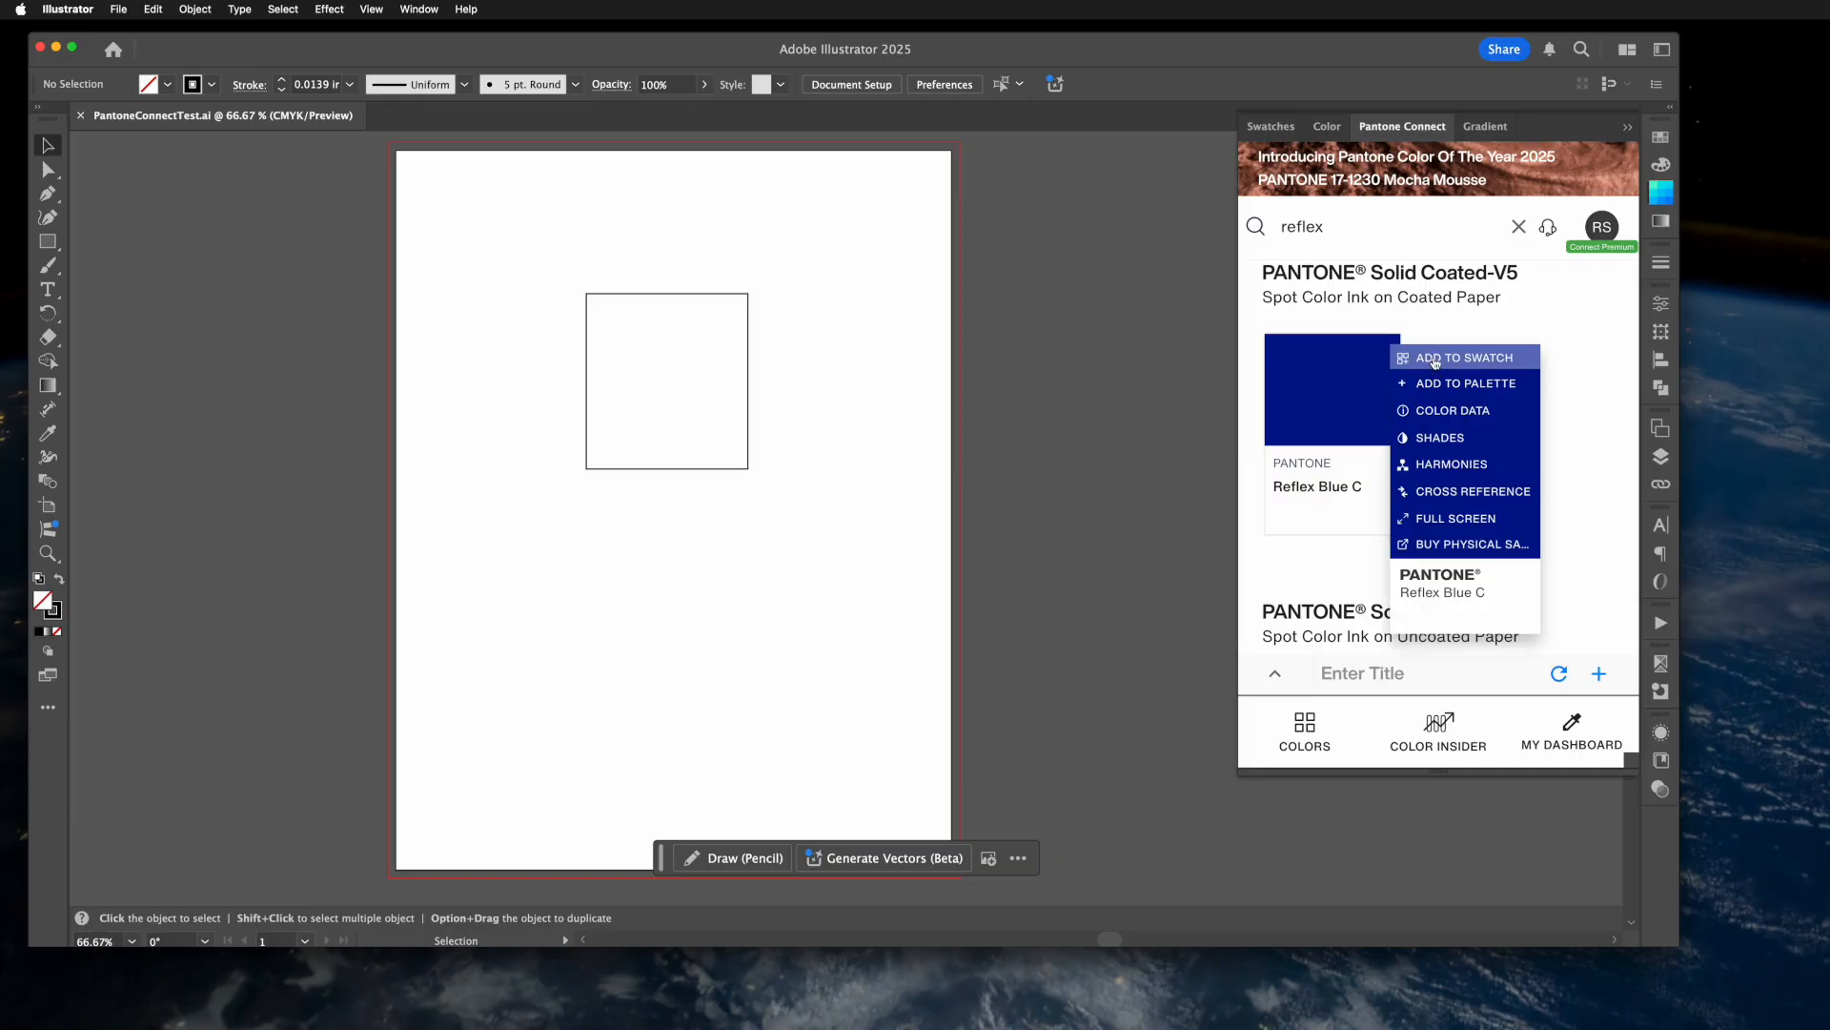
Add PANTONE Reflex Blue C from its Pantone Connect card to Swatches.
click(1463, 358)
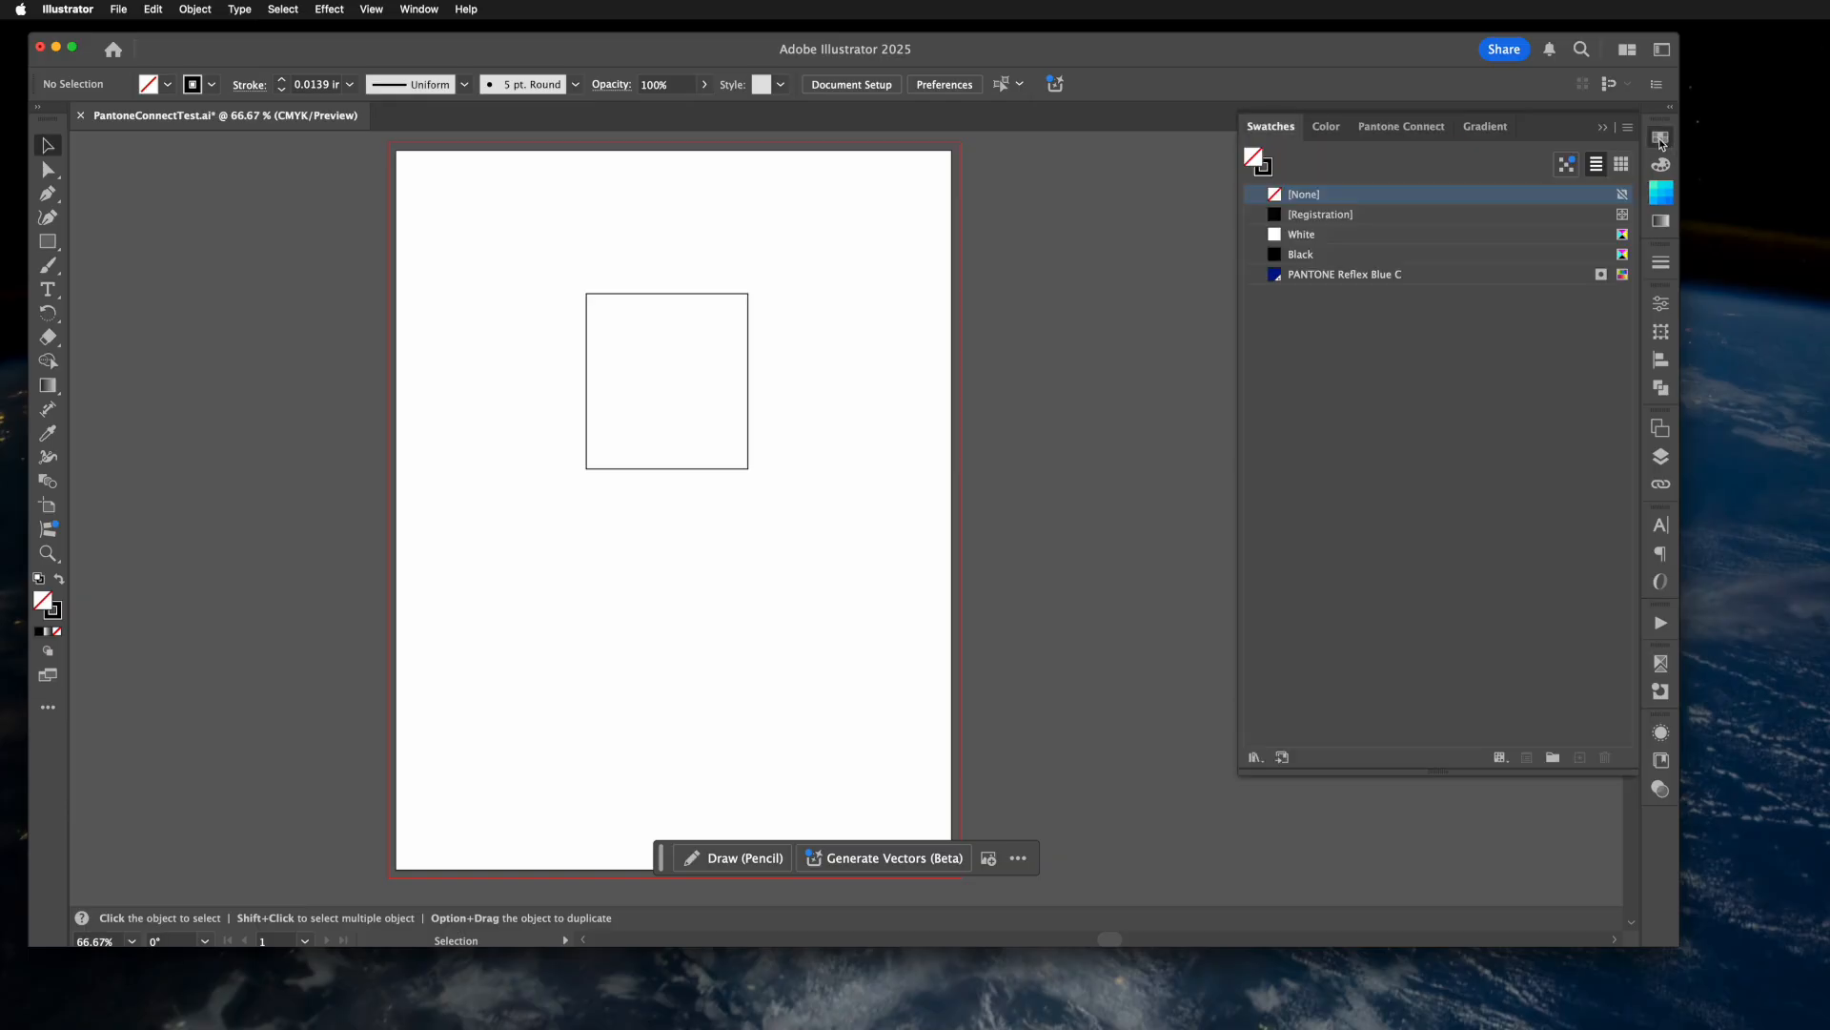
mouse_move(662, 297)
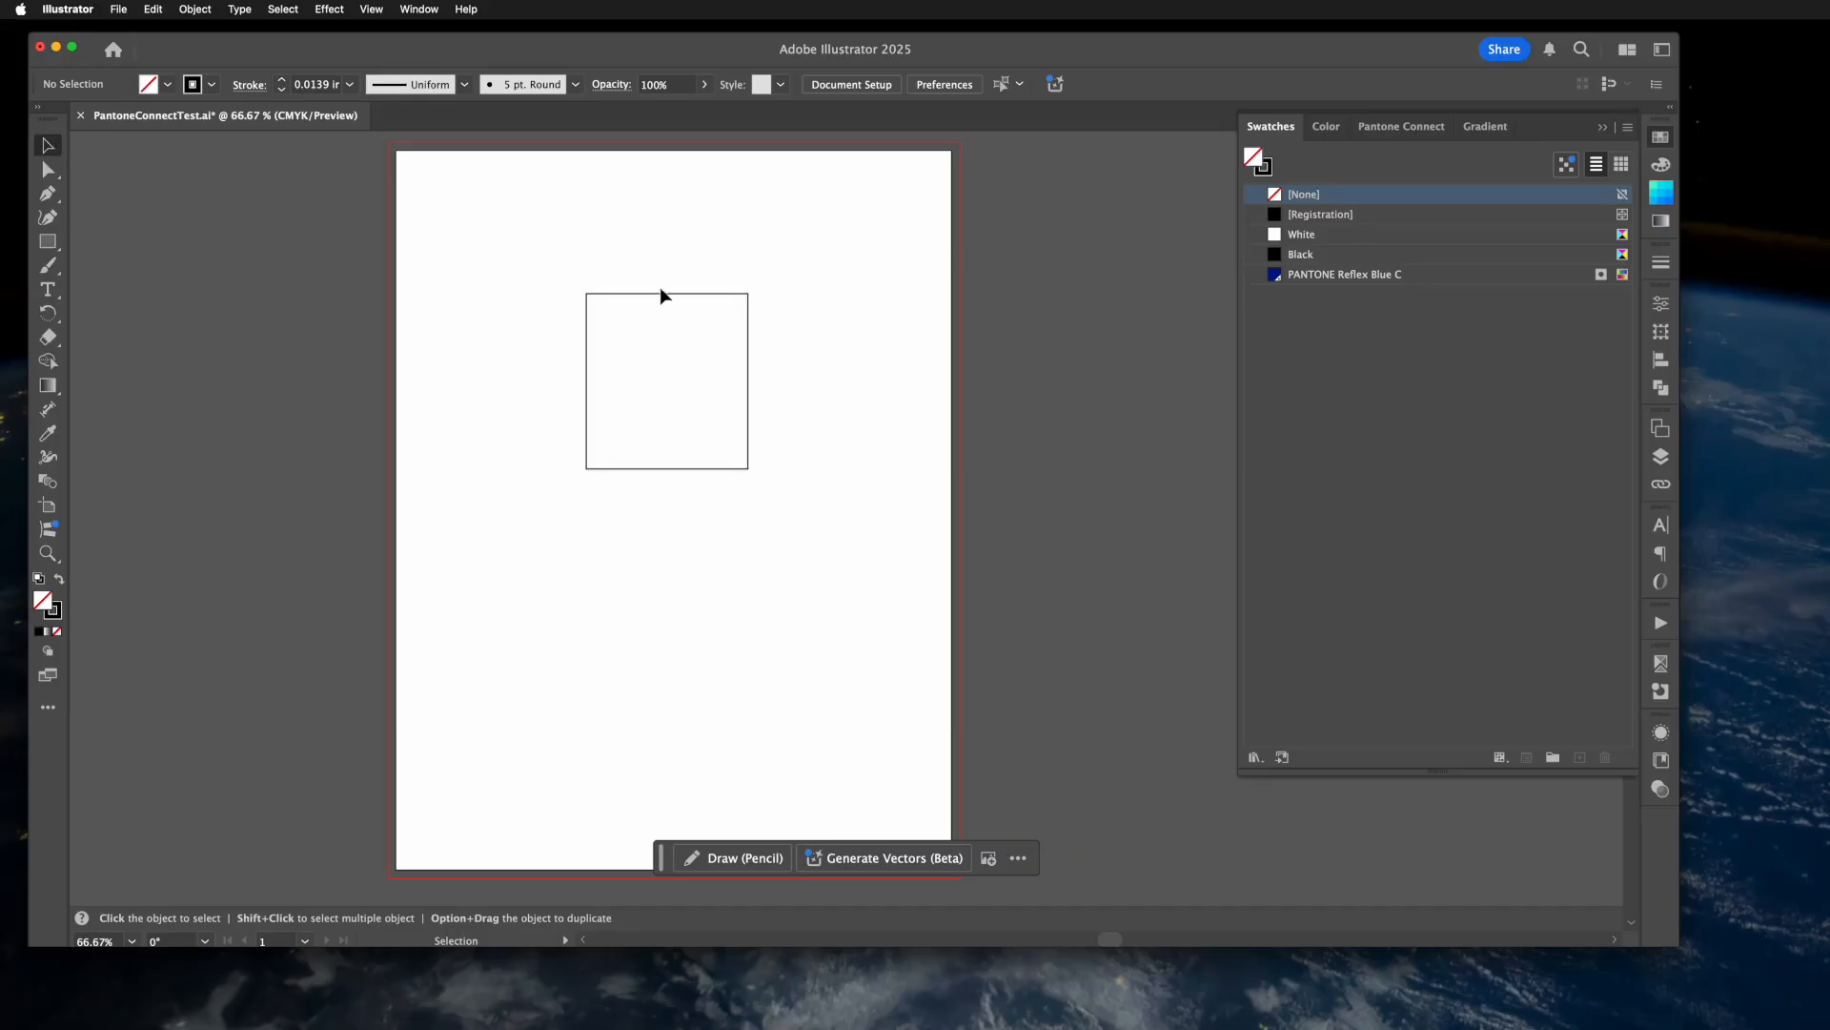
Select the square and apply the PANTONE Reflex Blue C swatch as its fill.
click(666, 381)
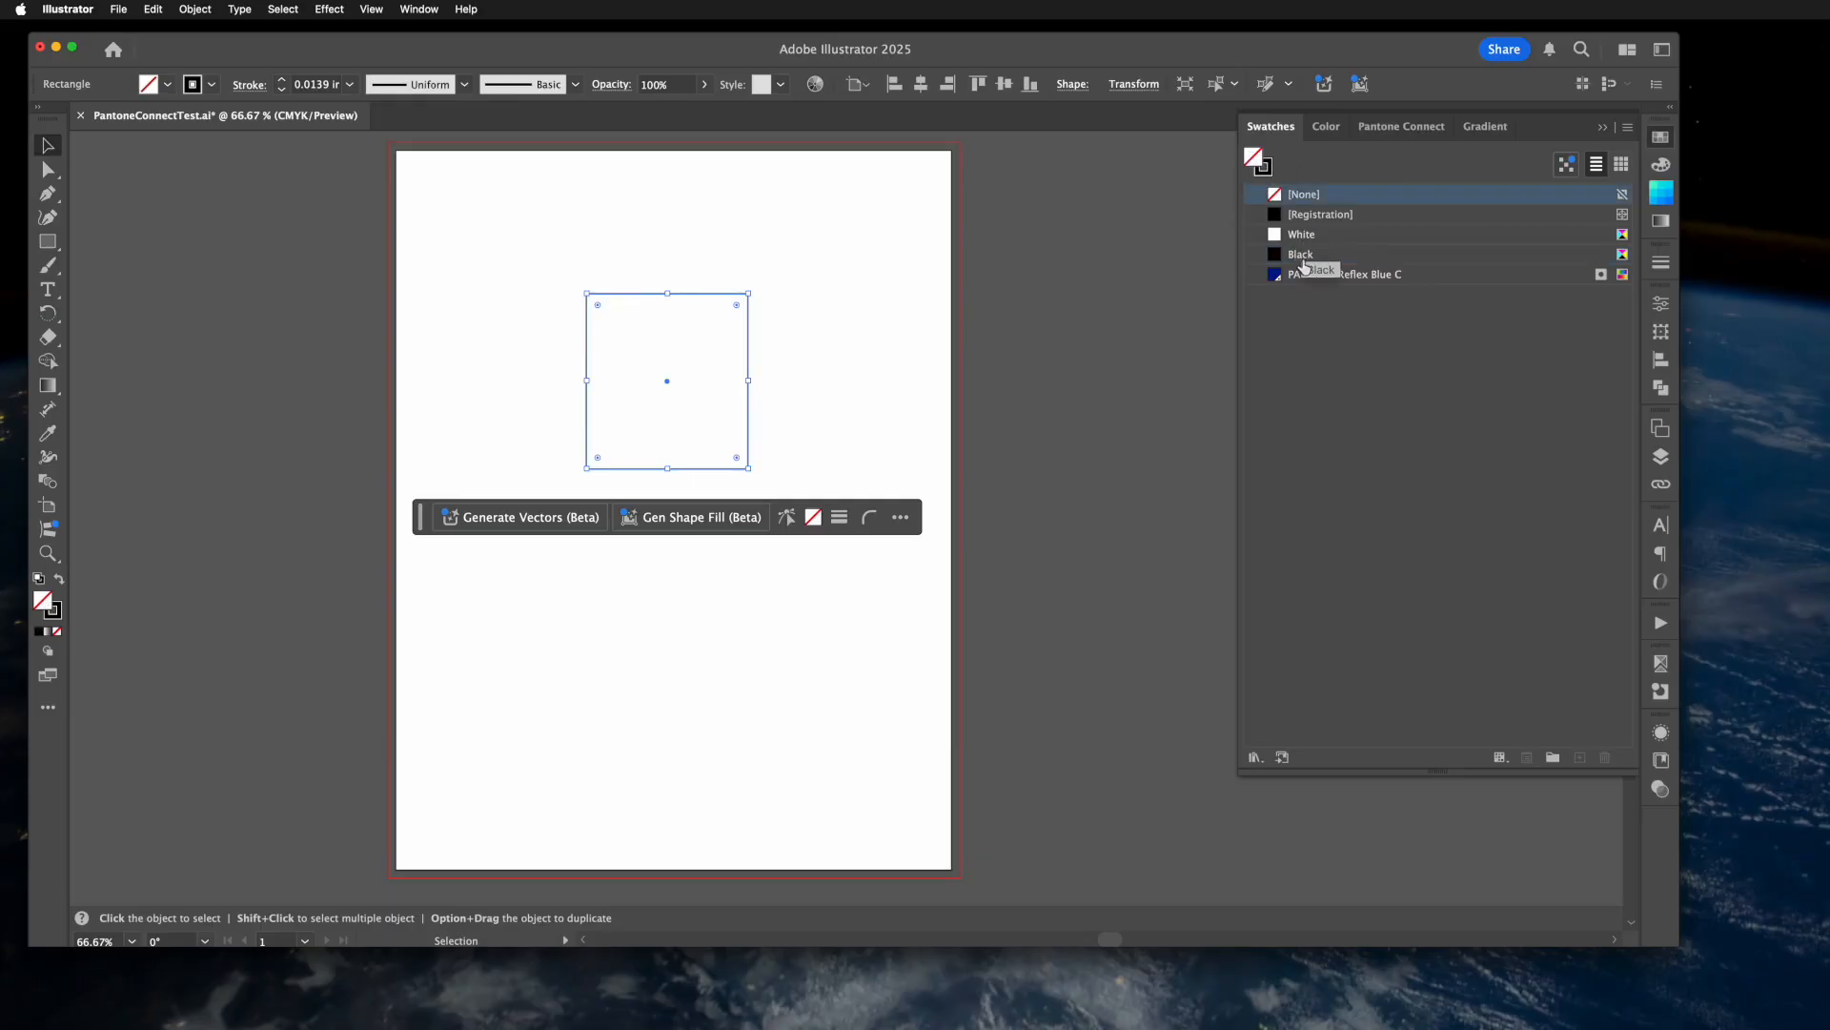
click(1344, 273)
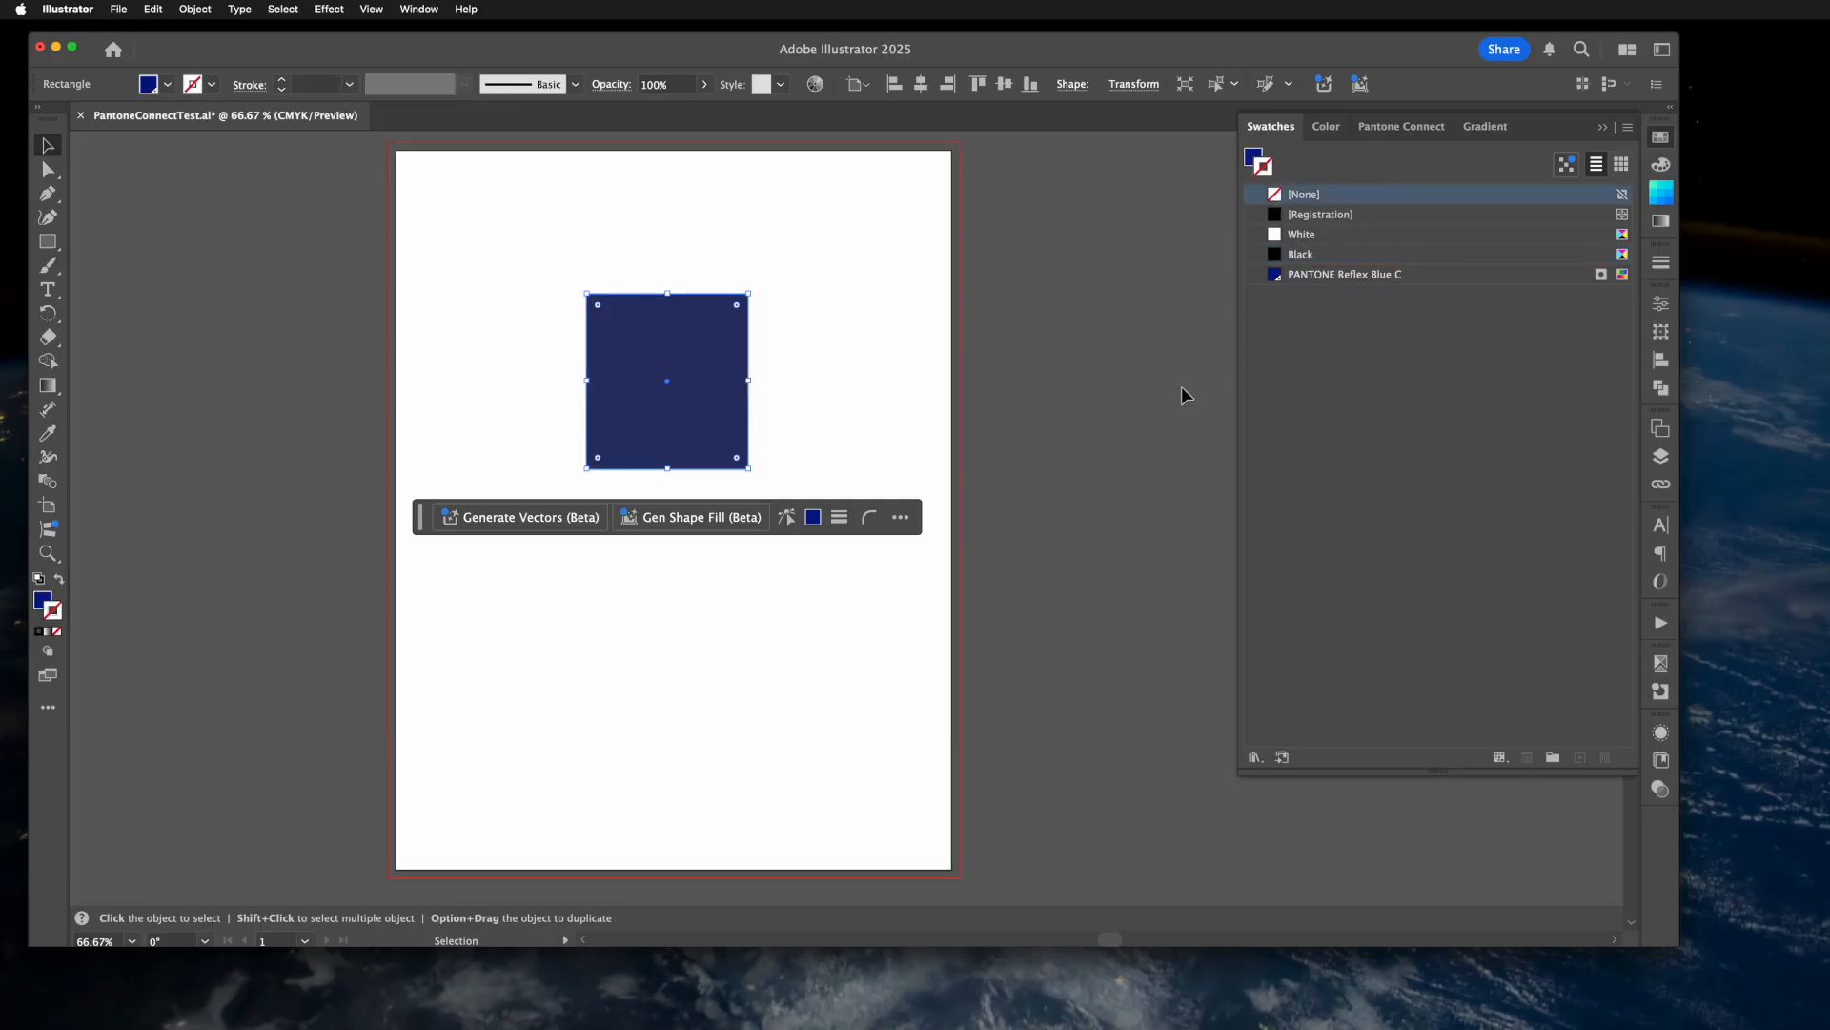